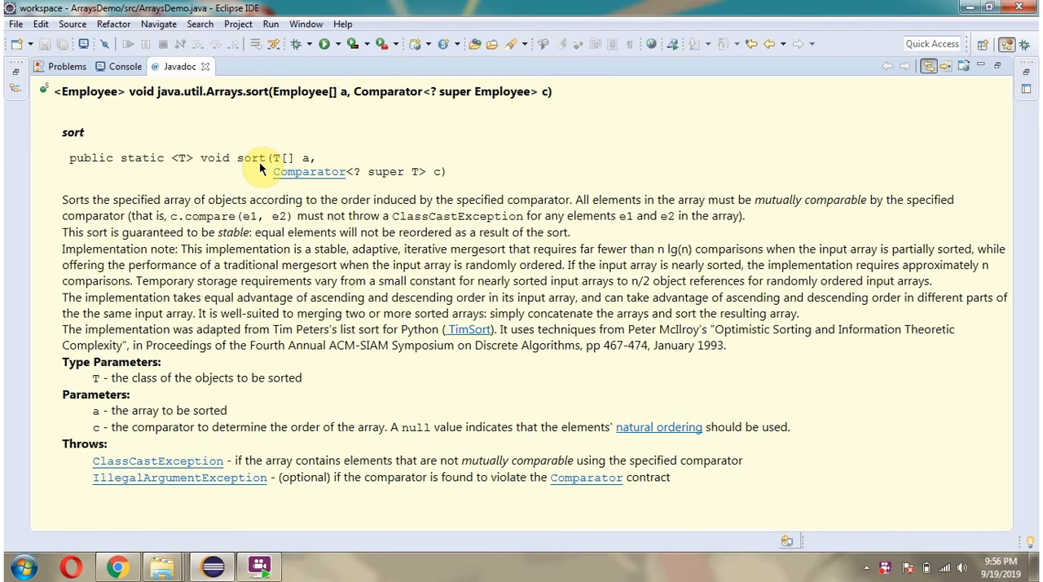
pyautogui.moveTo(283, 163)
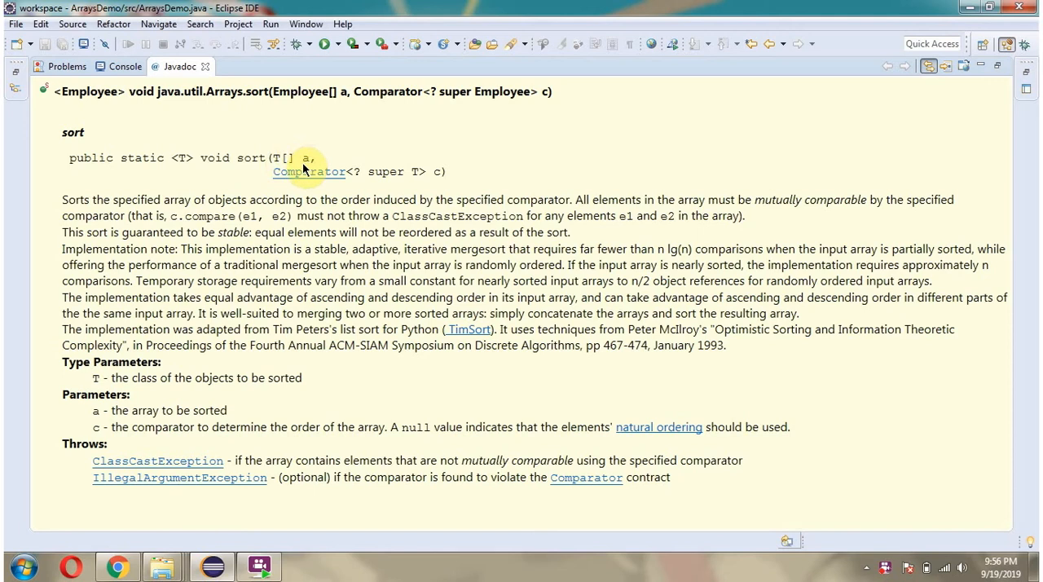
pyautogui.moveTo(414, 189)
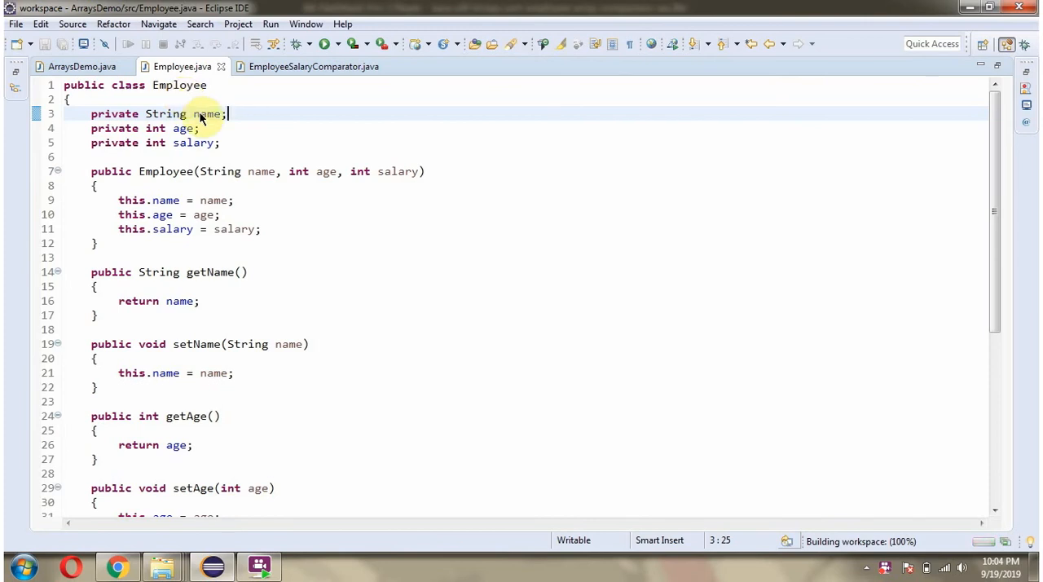
pyautogui.moveTo(196, 144)
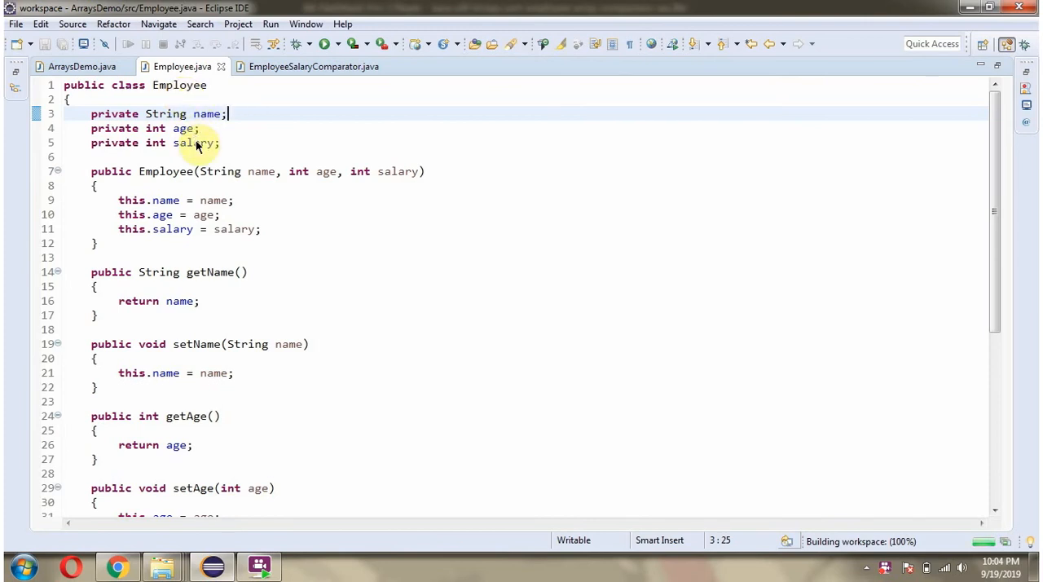
pyautogui.moveTo(108, 199)
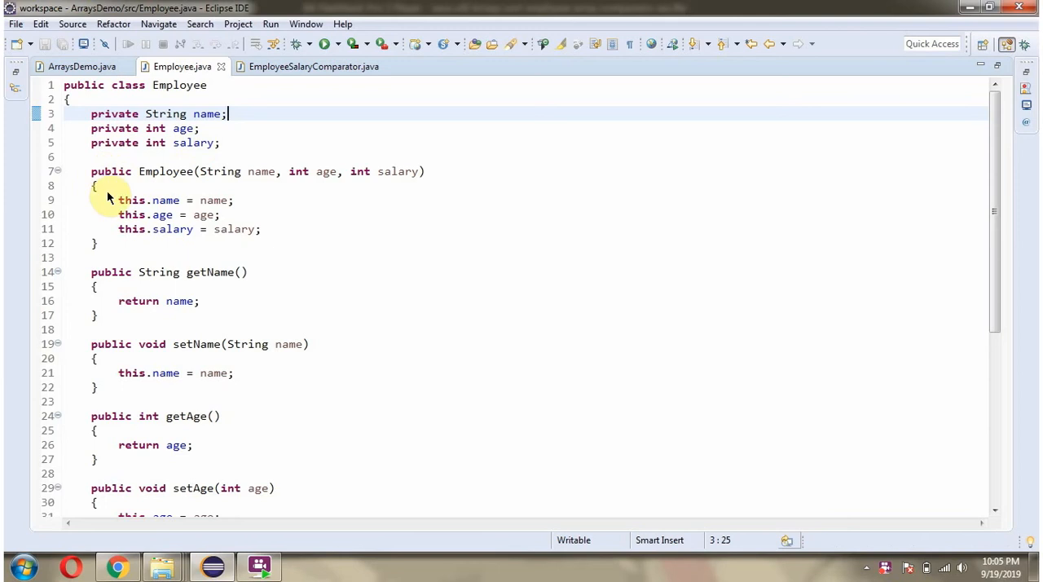
pyautogui.moveTo(194, 136)
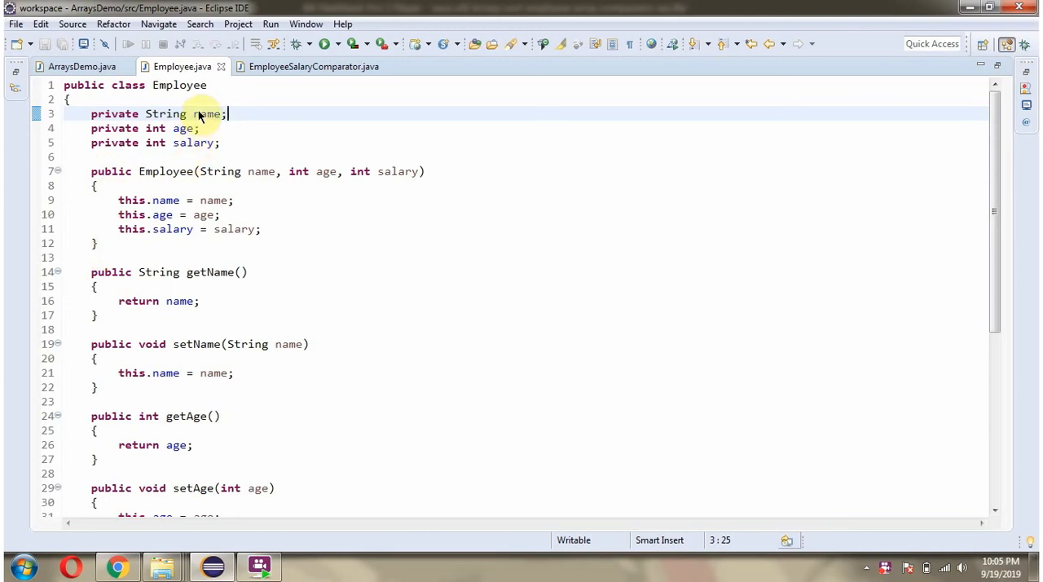
pyautogui.moveTo(997, 238)
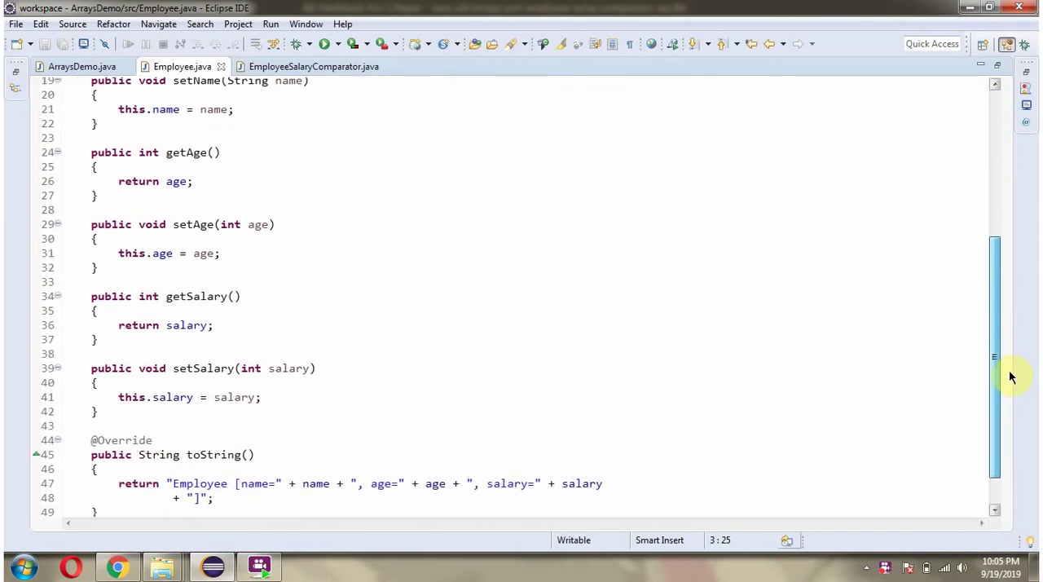
# Step: Review Employee's fields, getters/setters and toString, then move to the salary comparator class
pyautogui.scroll(-3)
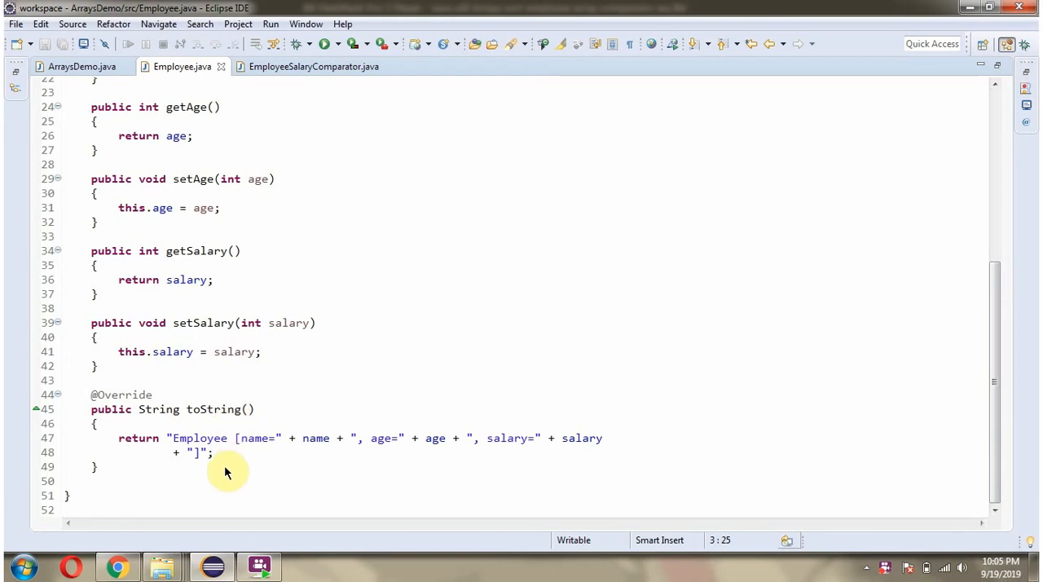
pyautogui.click(310, 67)
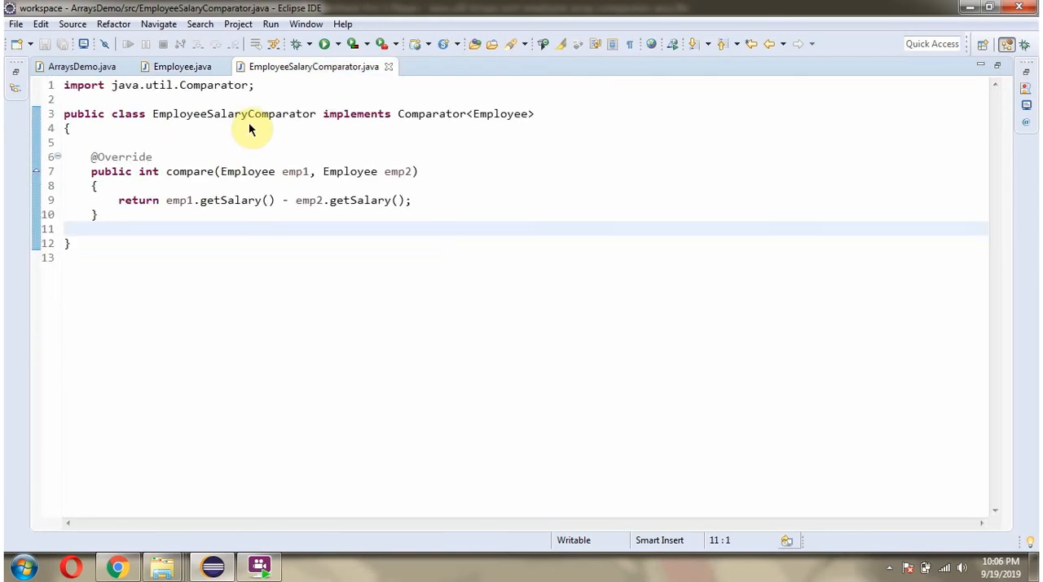
pyautogui.moveTo(439, 129)
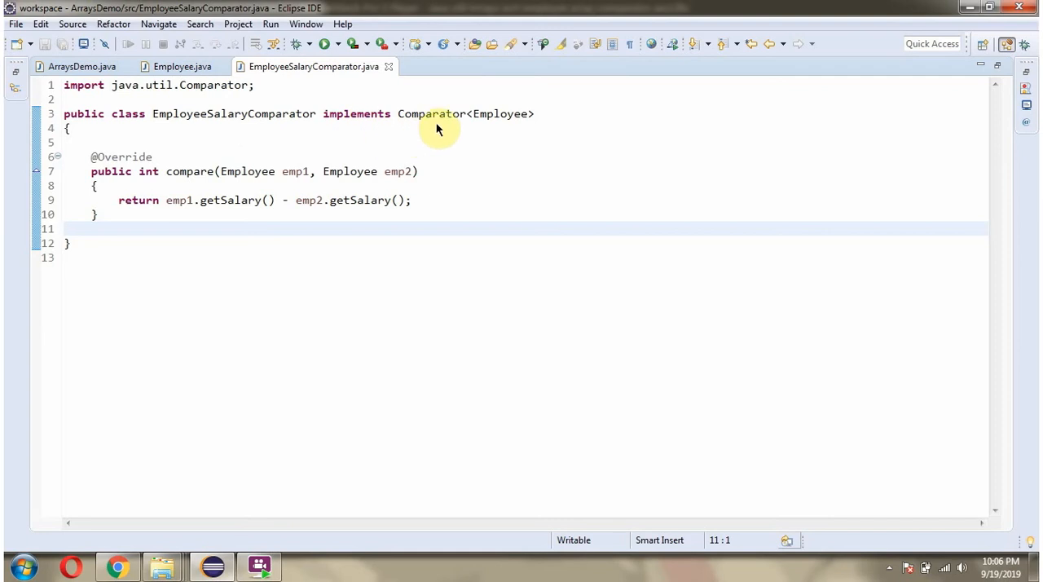
pyautogui.moveTo(209, 199)
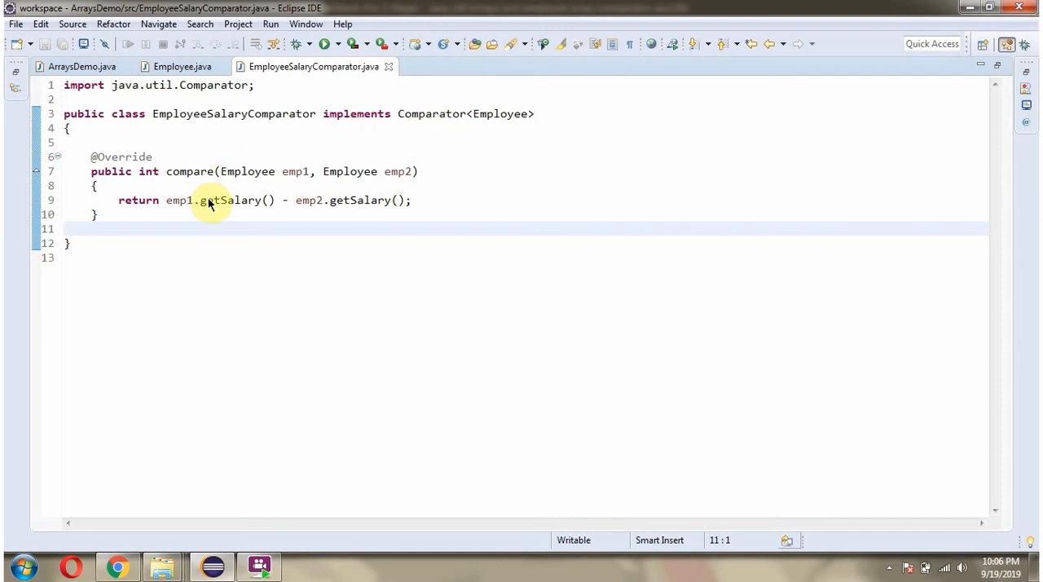
pyautogui.moveTo(203, 226)
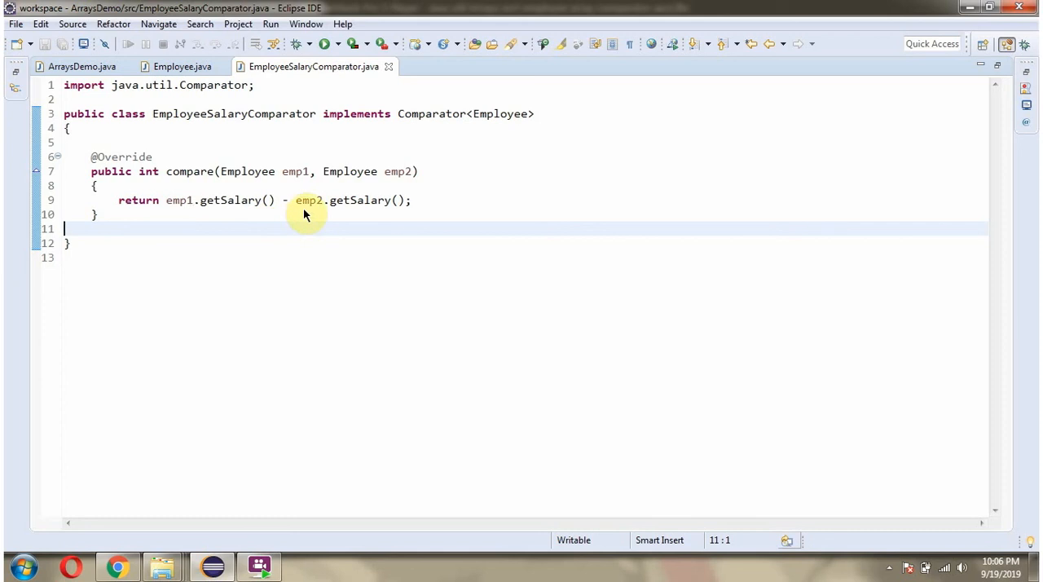
# Step: Review EmployeeSalaryComparator's compare method and switch to the ArraysDemo class
pyautogui.click(59, 66)
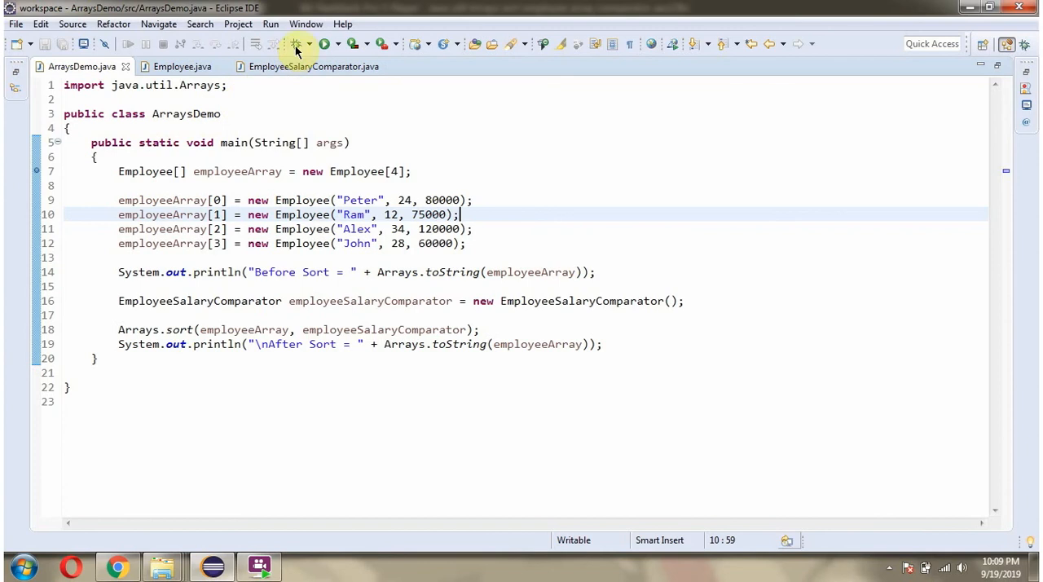
# Step: Launch ArraysDemo under the debugger, pausing before the unsorted array is printed
pyautogui.click(293, 44)
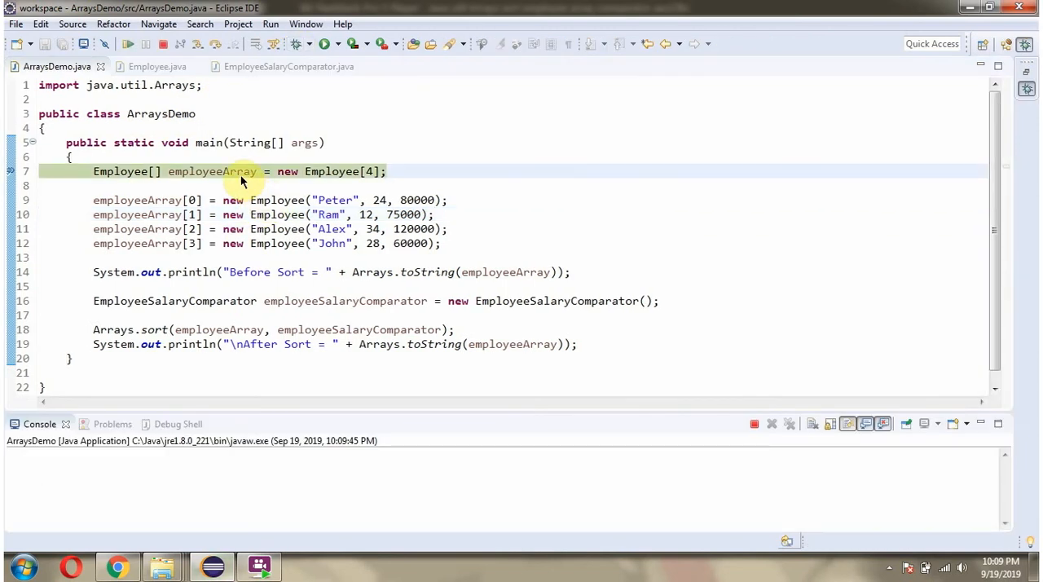
pyautogui.moveTo(372, 182)
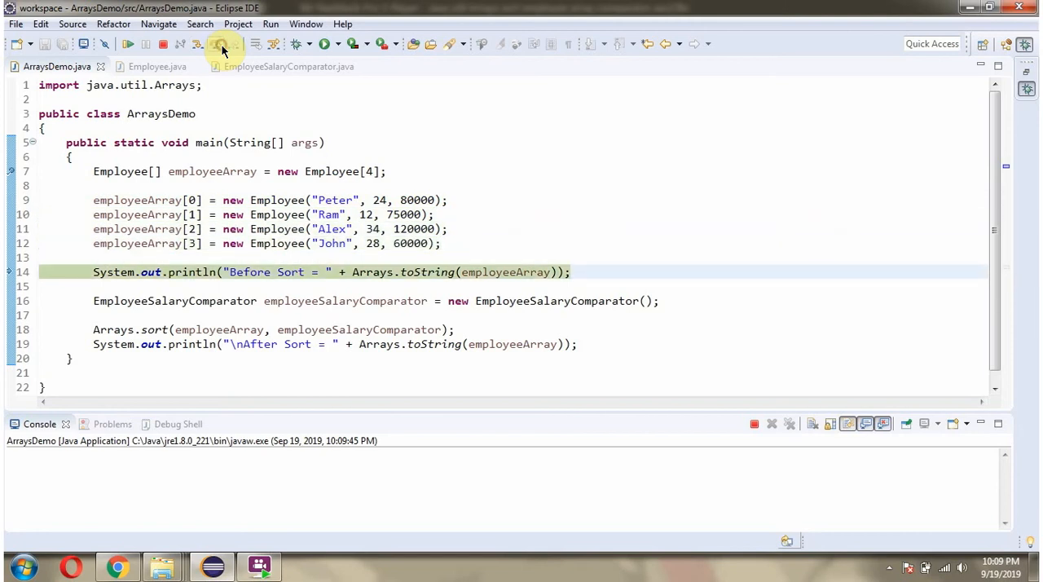
pyautogui.moveTo(248, 284)
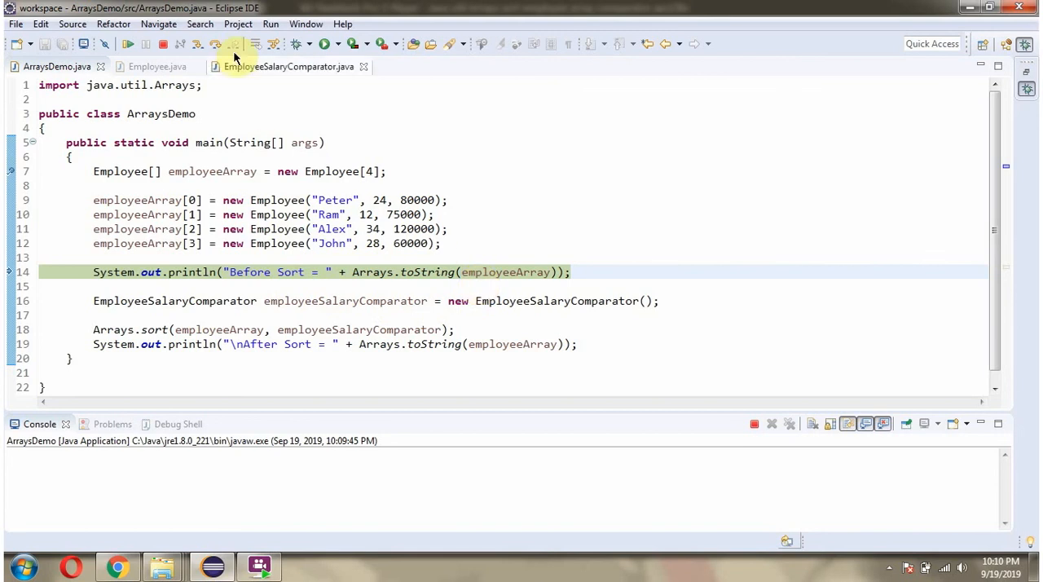
# Step: Step over to print the unsorted employee list, then reopen EmployeeSalaryComparator
pyautogui.click(215, 44)
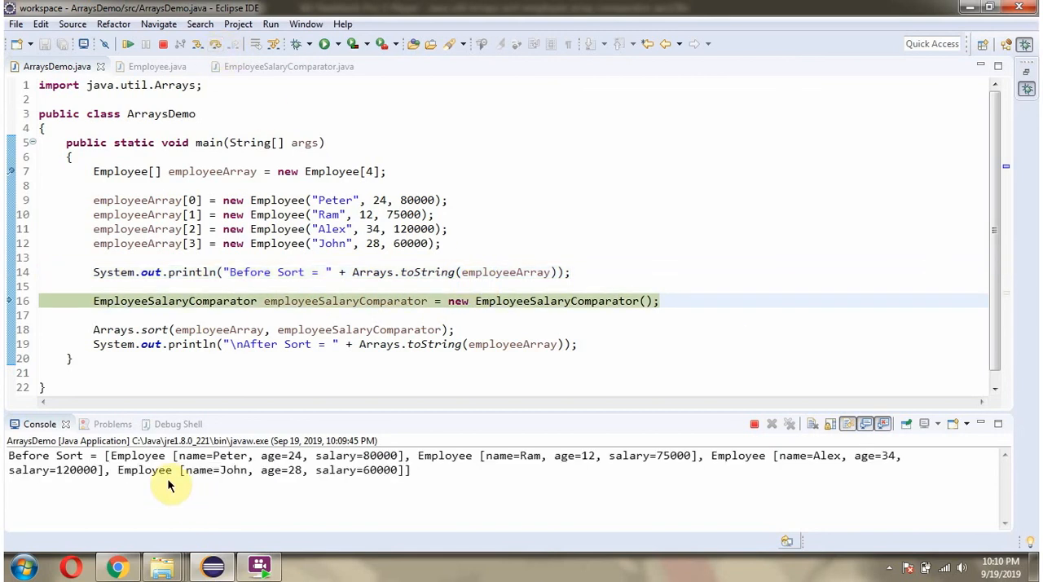
pyautogui.moveTo(349, 330)
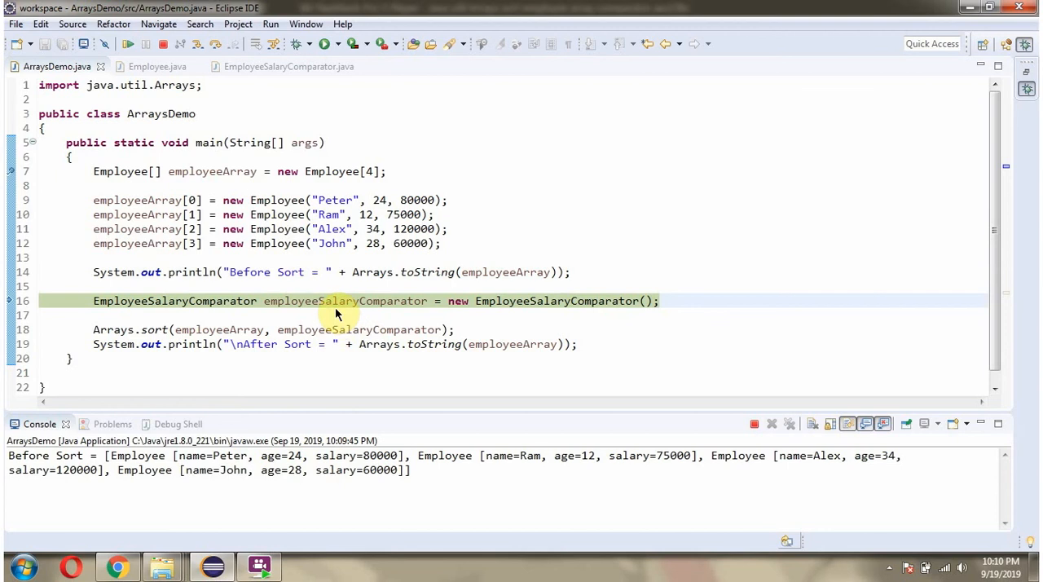
pyautogui.moveTo(388, 313)
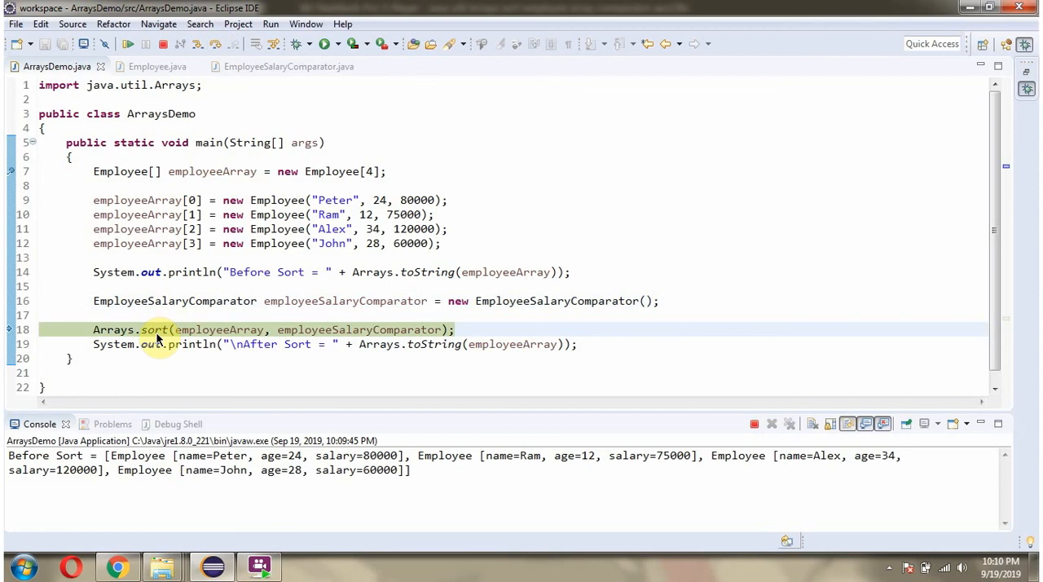
pyautogui.moveTo(199, 301)
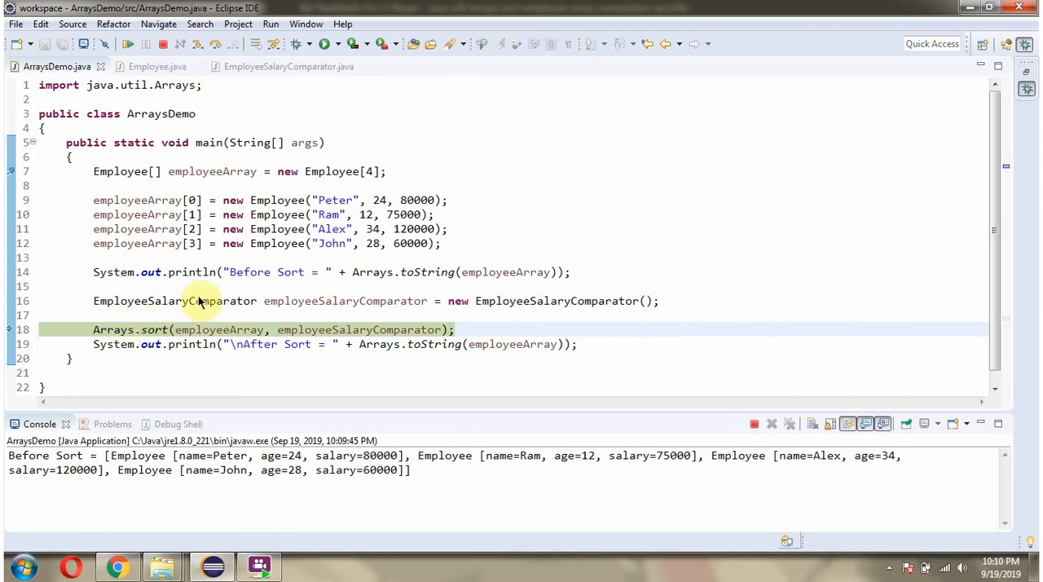
pyautogui.moveTo(241, 329)
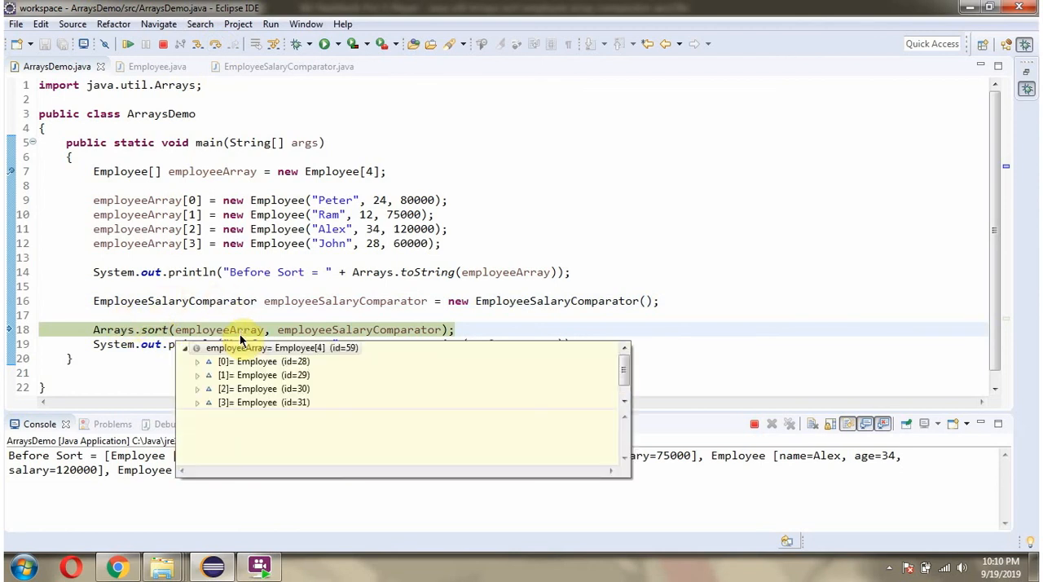
pyautogui.moveTo(338, 329)
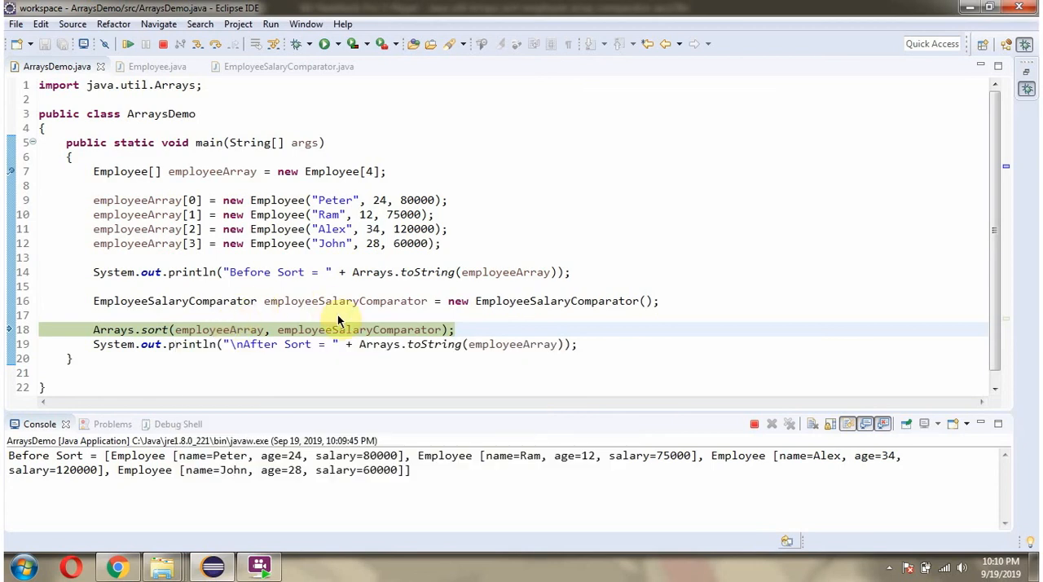
pyautogui.click(287, 65)
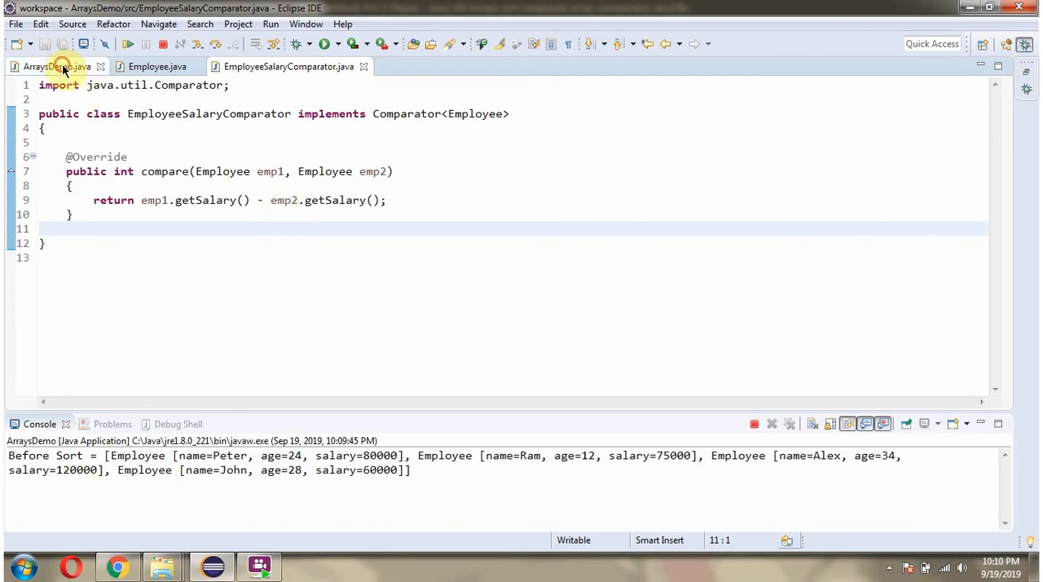
# Step: Step over in ArraysDemo to print the salary-sorted list and highlight the lowest salary 60000
pyautogui.click(42, 81)
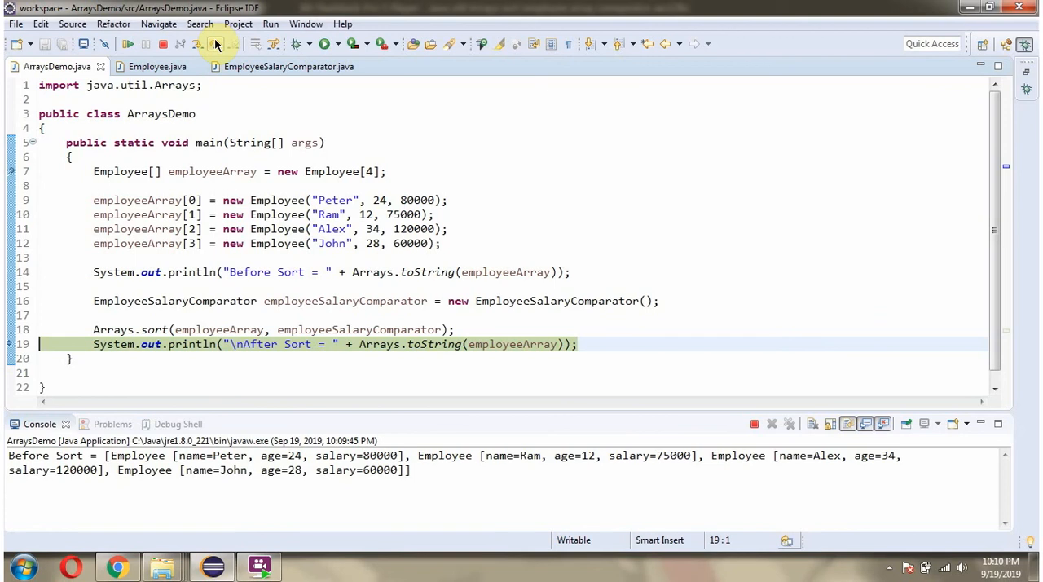
pyautogui.click(202, 44)
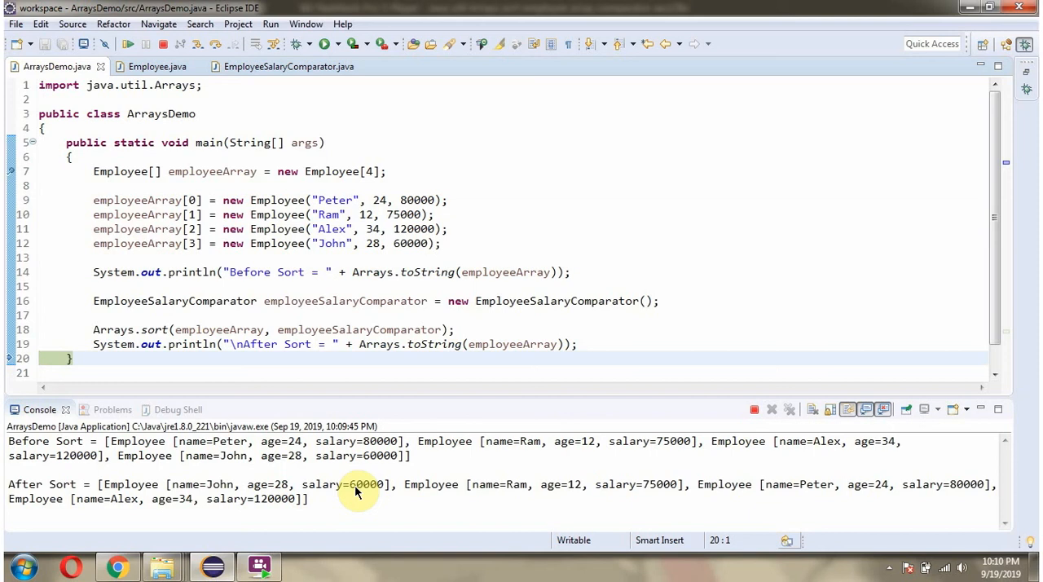
pyautogui.doubleClick(366, 484)
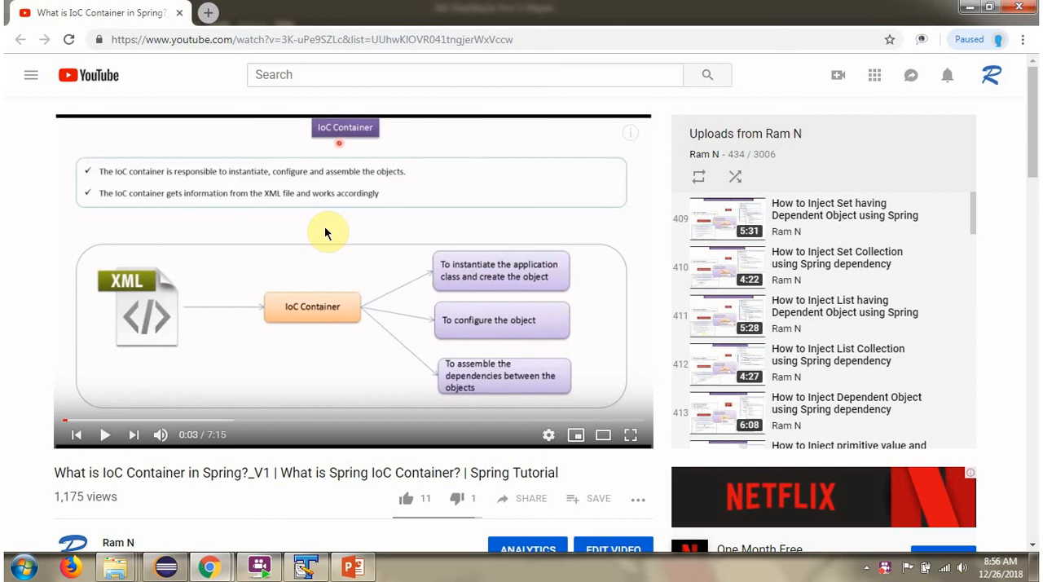
# Step: Expand the Spring IoC Container video's description to reveal source code, GitHub and Bitbucket links
pyautogui.scroll(-3)
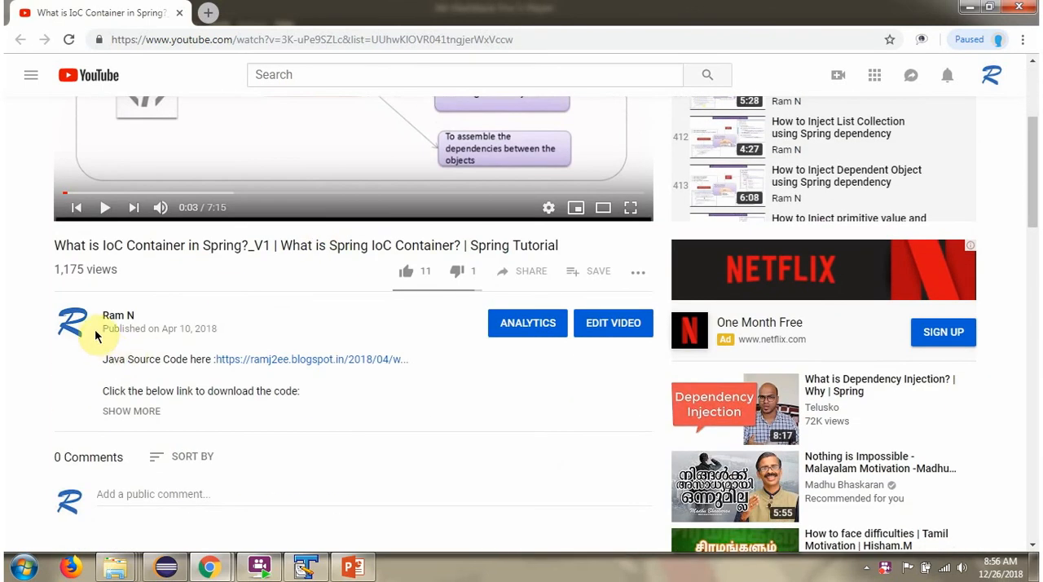
pyautogui.moveTo(205, 427)
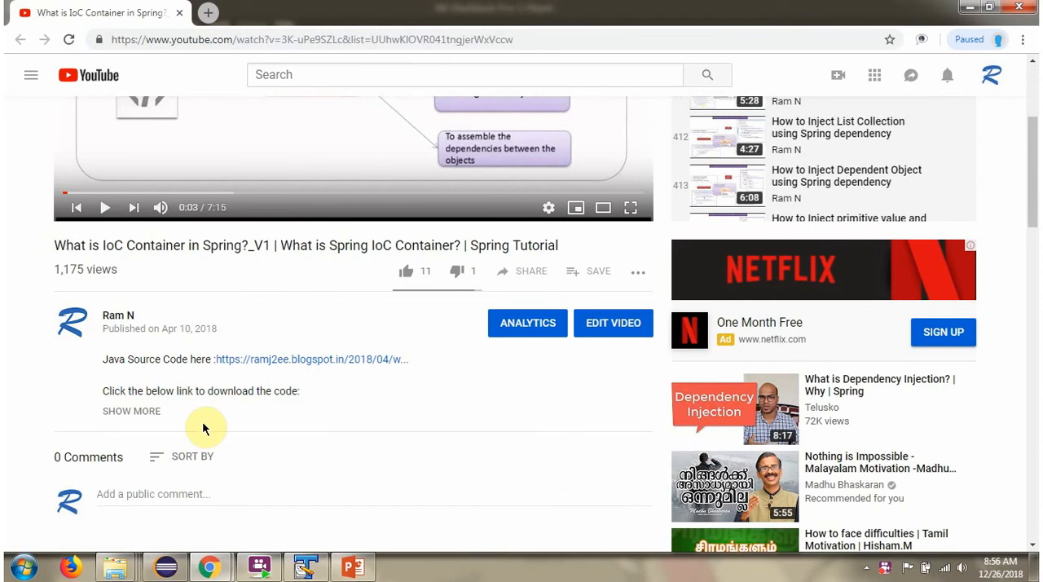
pyautogui.click(130, 410)
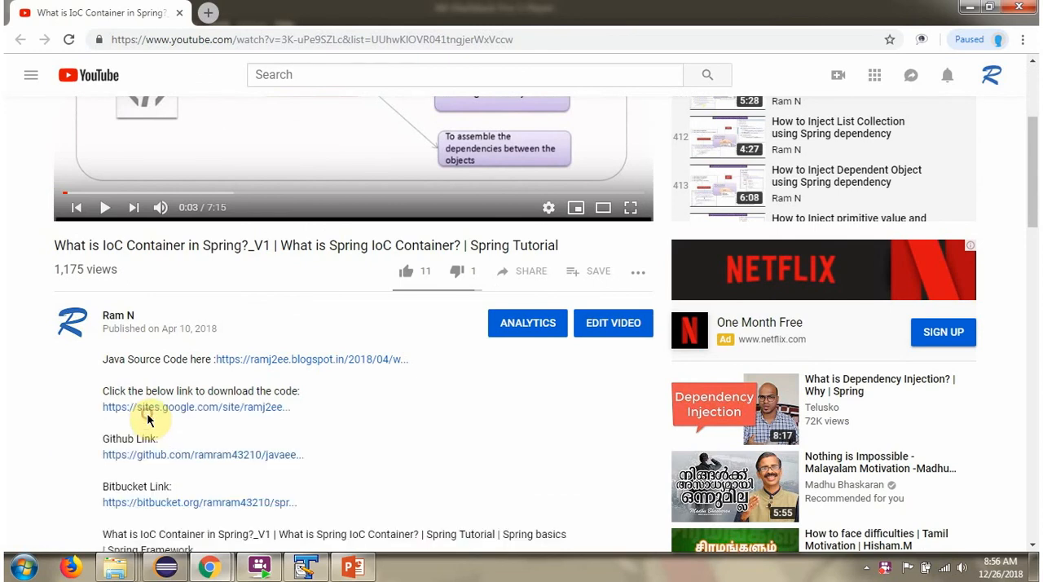
pyautogui.scroll(-3)
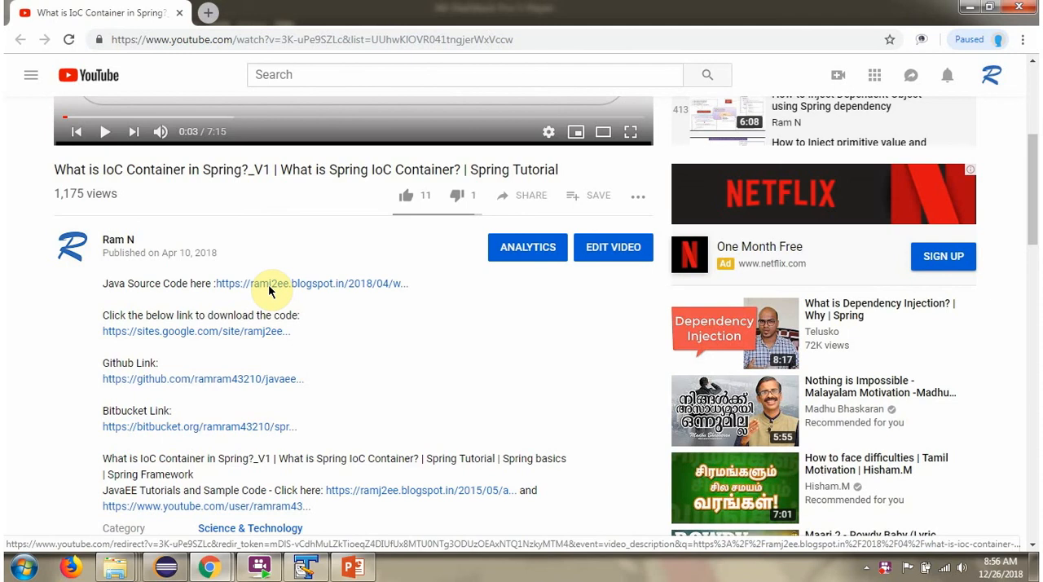
pyautogui.moveTo(281, 427)
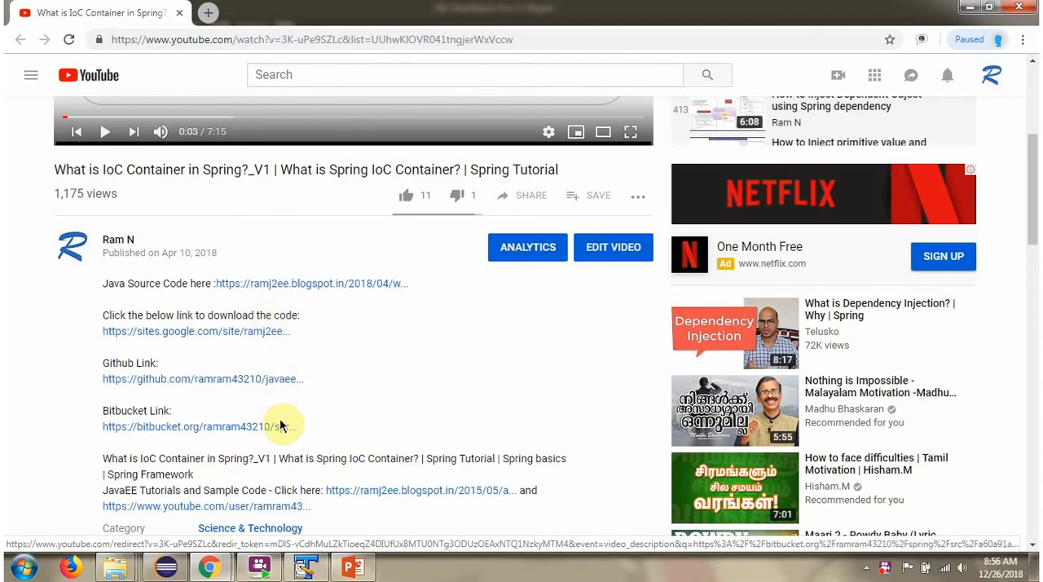